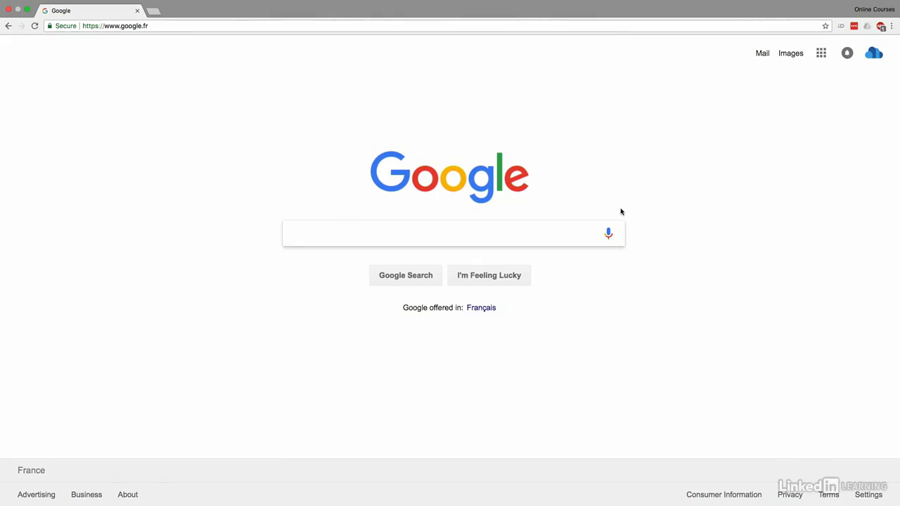
Search 'elasticsearch install' and read Elastic.co's installation guide, dismissing its cookie notice.
type("elasticsearch install")
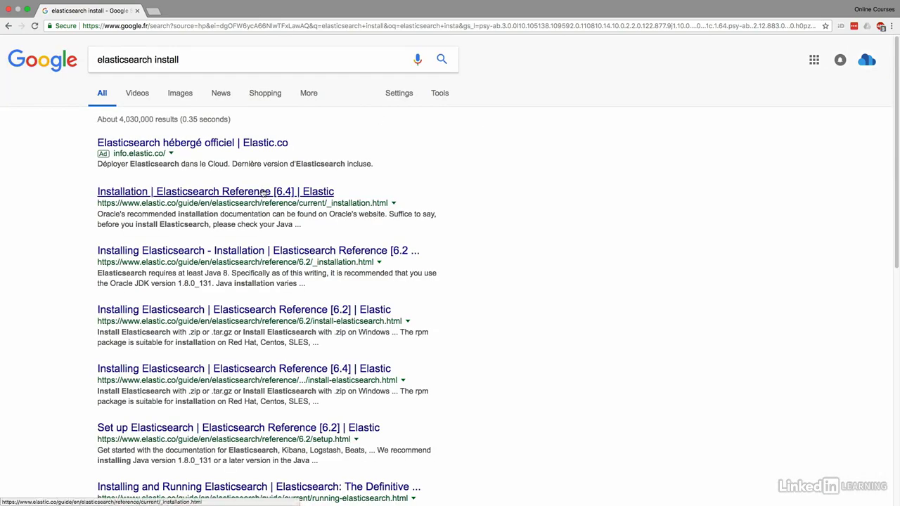
left_click(215, 191)
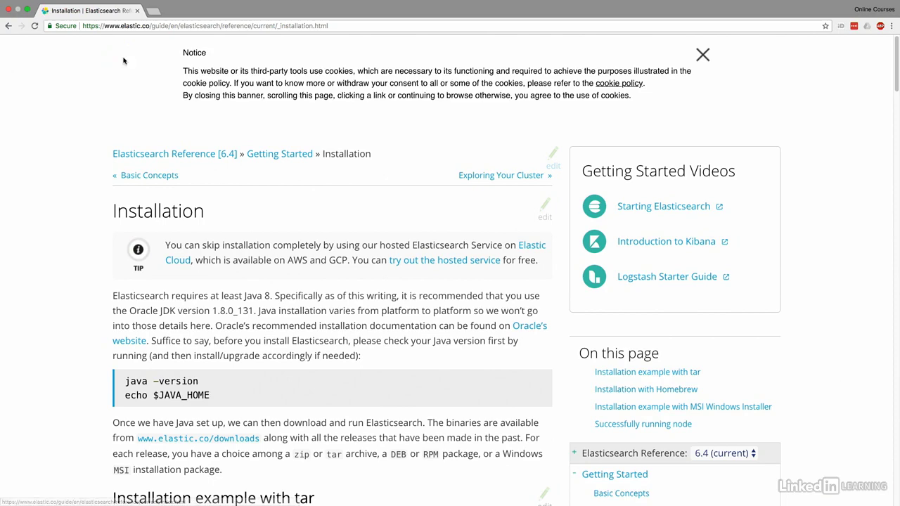
scroll("down", 3)
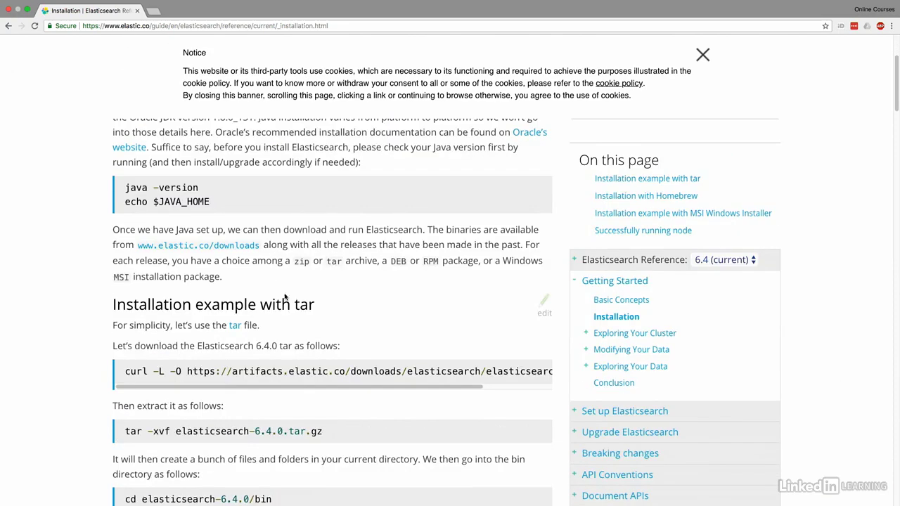
mouse_move(282, 269)
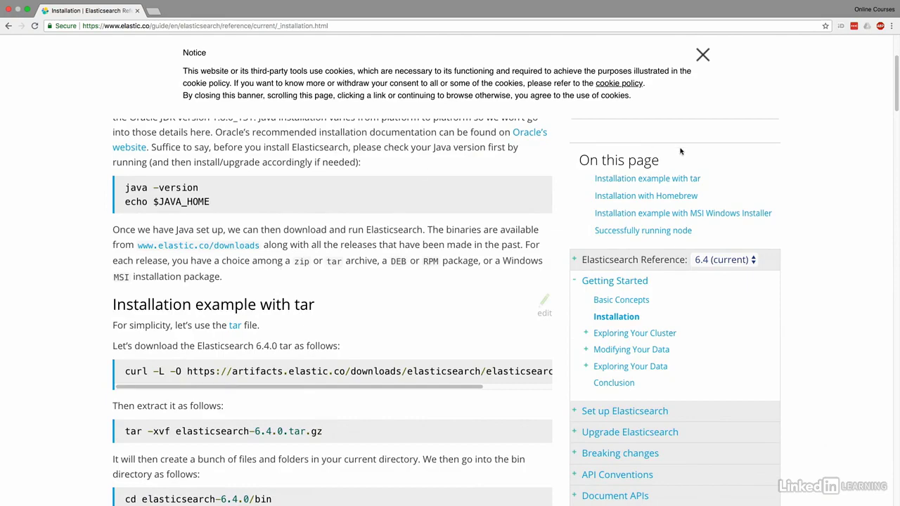
left_click(702, 54)
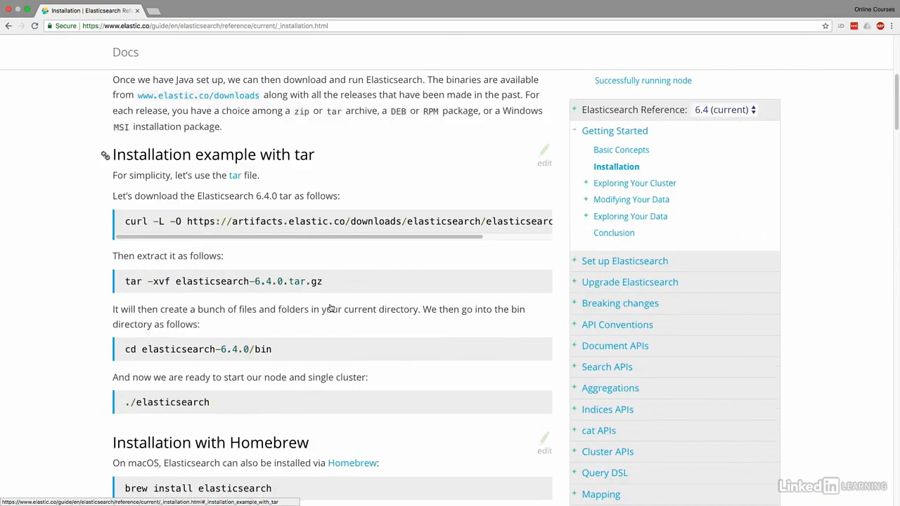
scroll("down", 3)
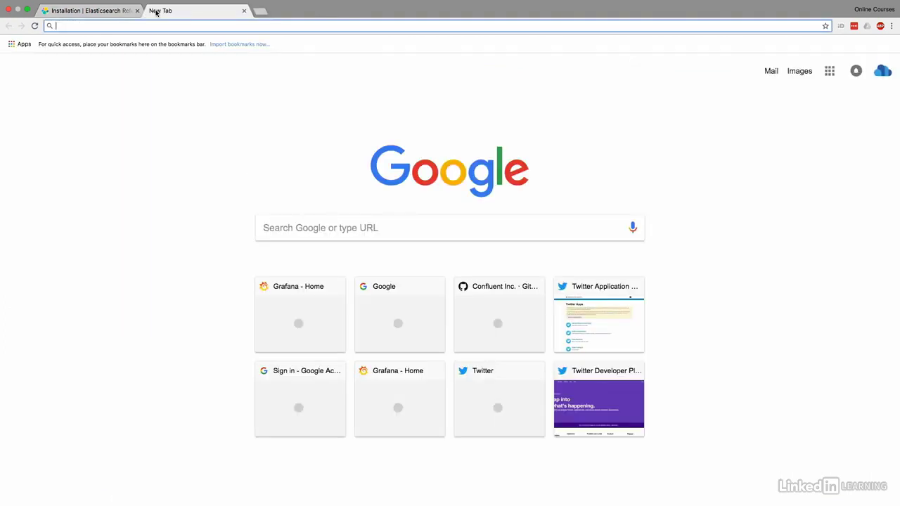
Search 'bonsai elasticsearch', open bonsai.io, accept cookies and highlight the free 3-node offer.
type("bonsai elasticsearch")
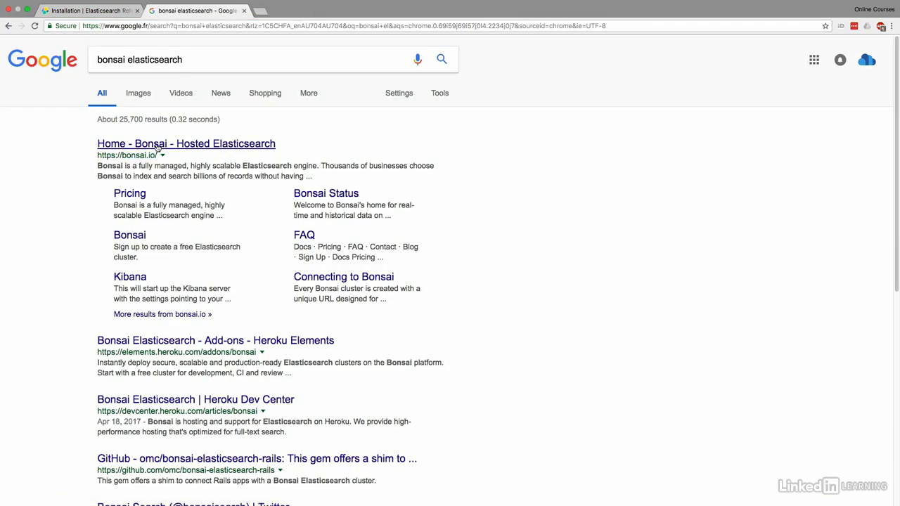
left_click(186, 143)
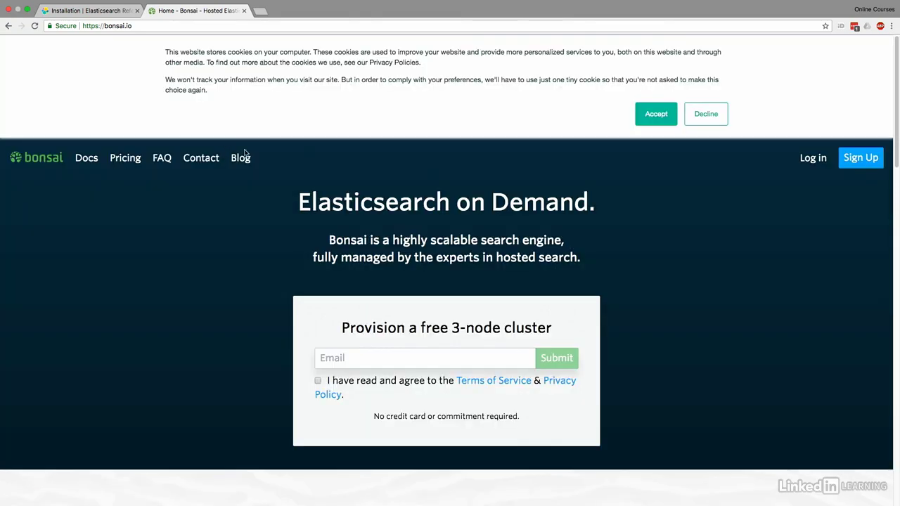
left_click(655, 113)
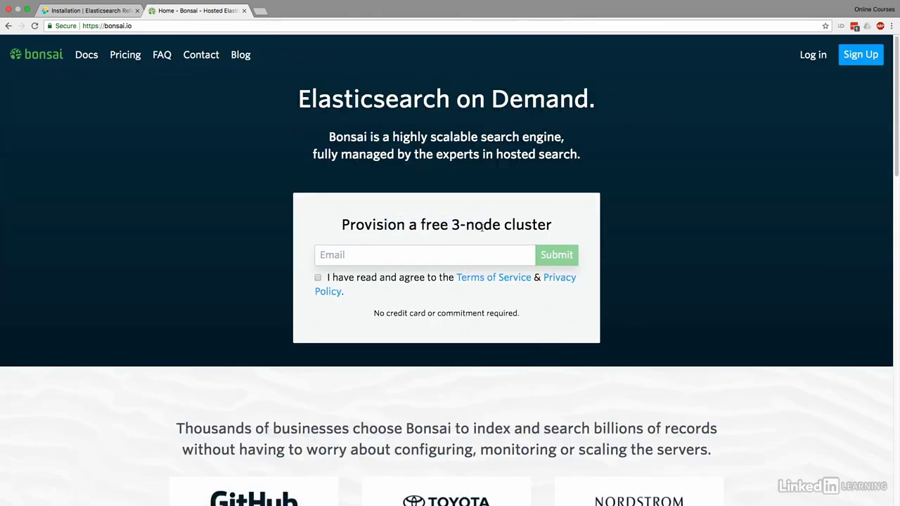
triple_click(446, 224)
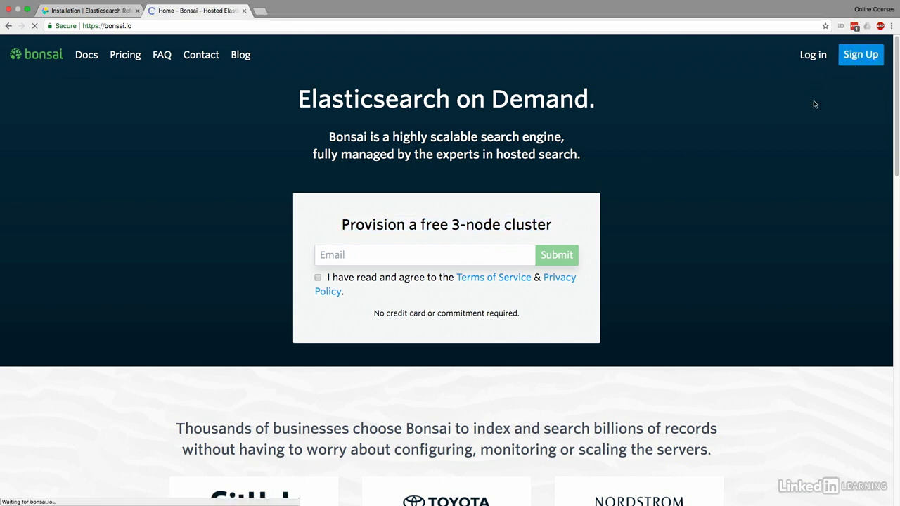
Sign up for a Bonsai account and continue to the free sandbox cluster setup.
left_click(861, 54)
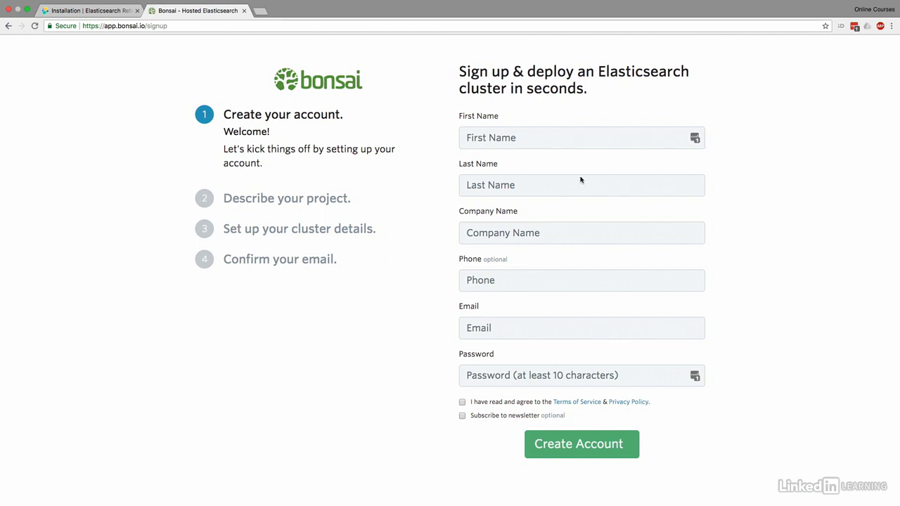
mouse_move(495, 279)
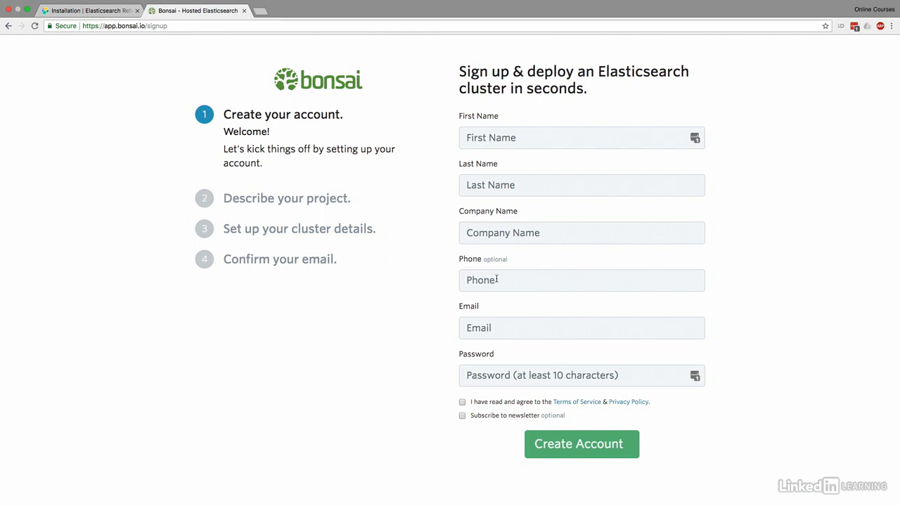
mouse_move(290, 203)
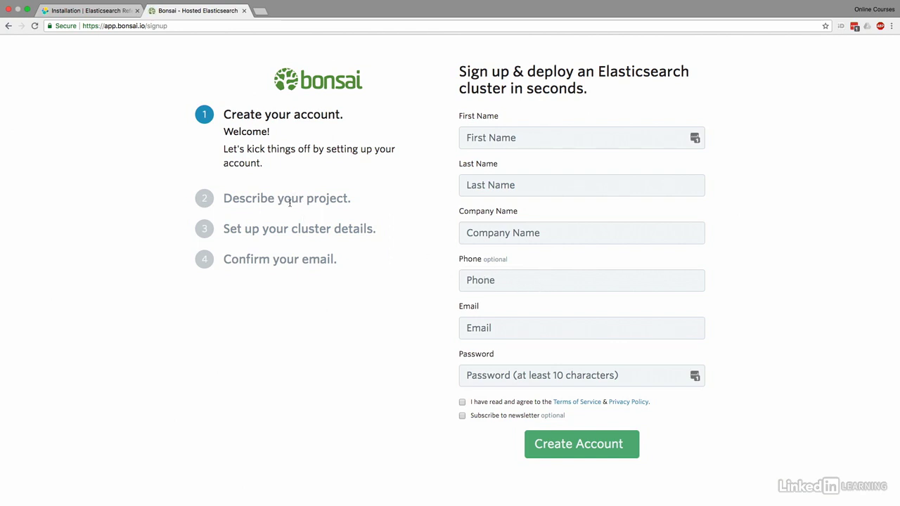
mouse_move(299, 207)
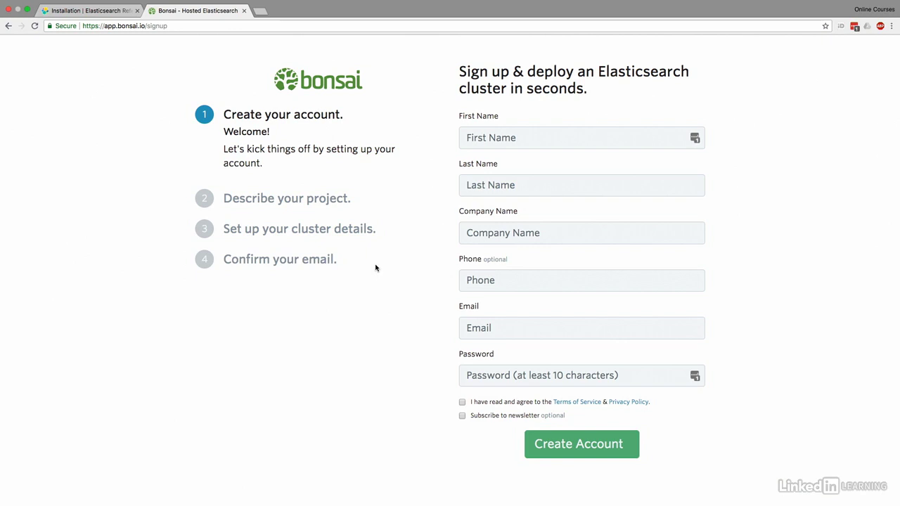
left_click(581, 444)
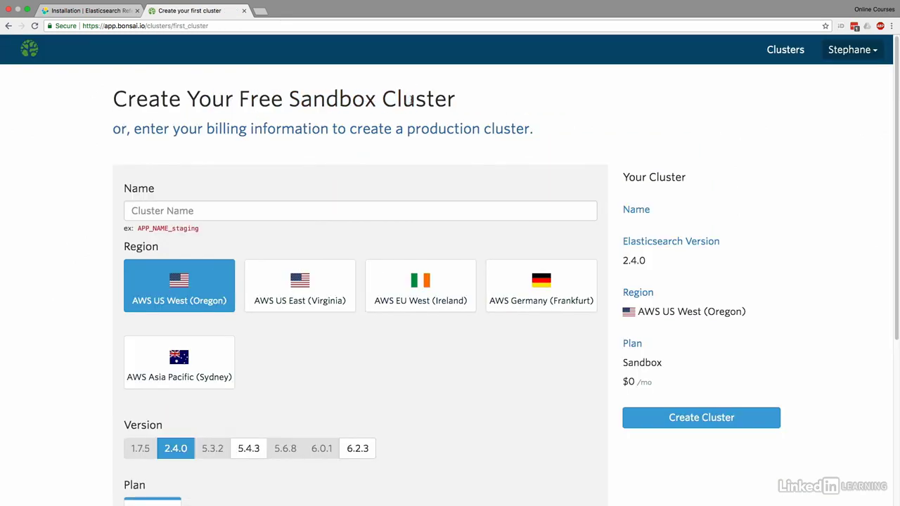
mouse_move(514, 293)
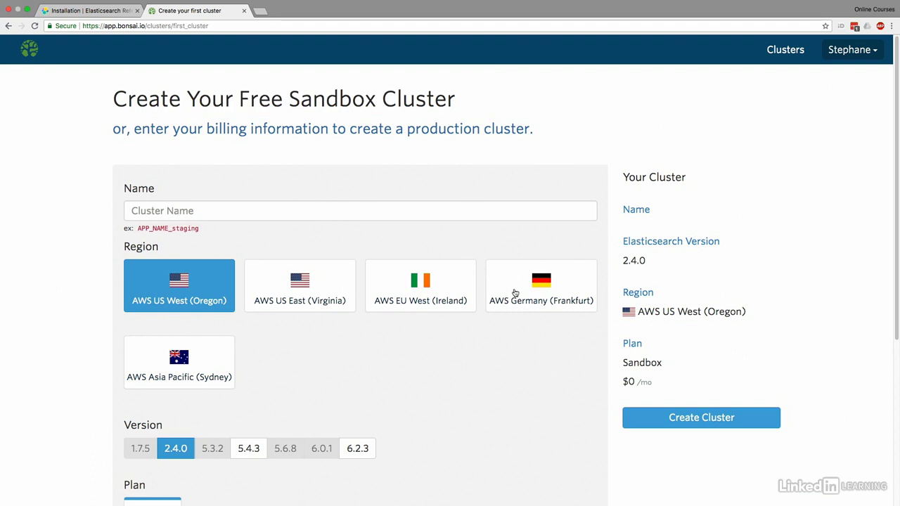
mouse_move(363, 400)
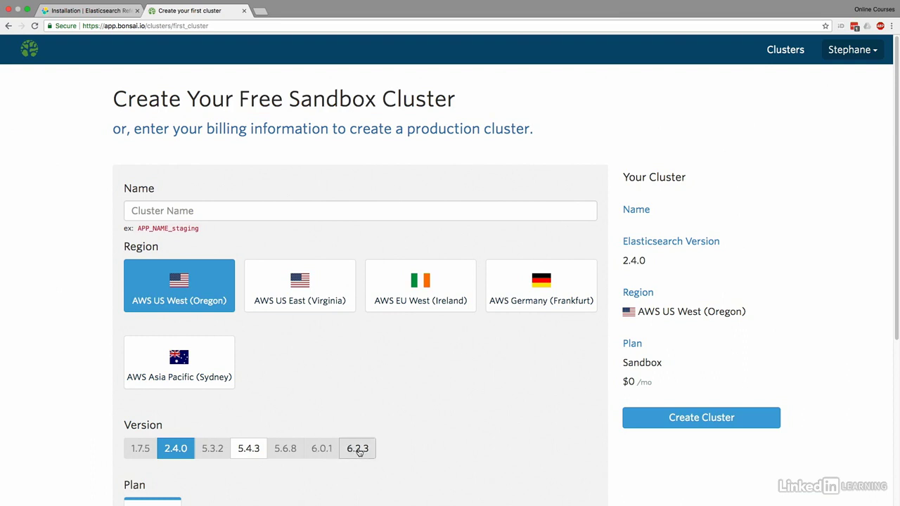
mouse_move(344, 400)
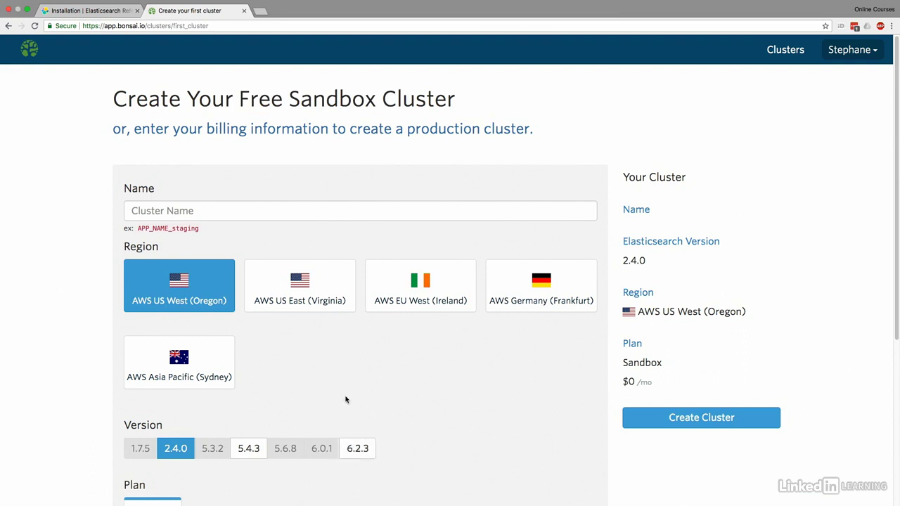
mouse_move(236, 373)
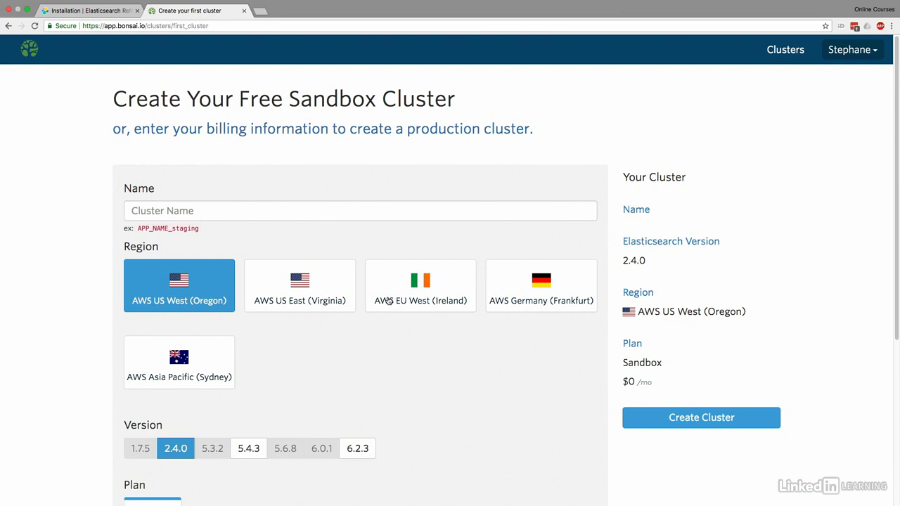
Set up cluster KAFKA_COURSE in AWS EU West (Ireland) with Elasticsearch 6.0.1, free Sandbox plan.
left_click(420, 287)
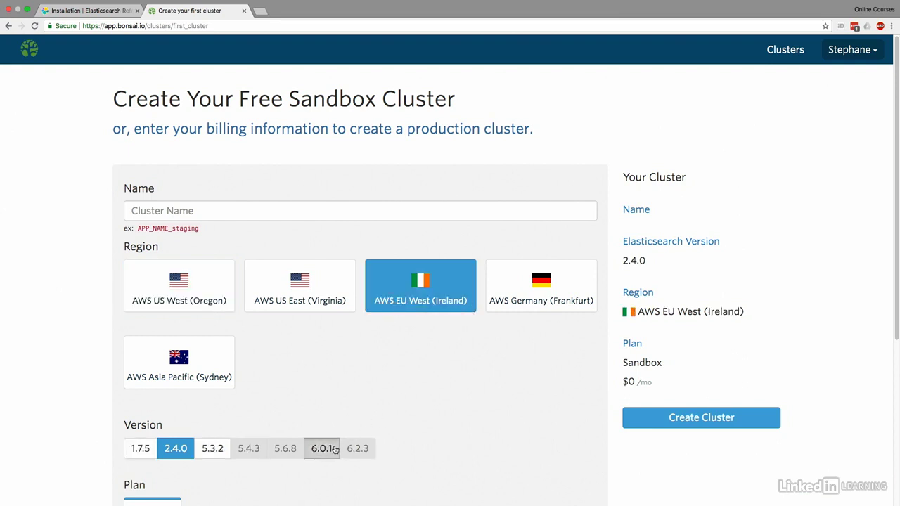
left_click(321, 449)
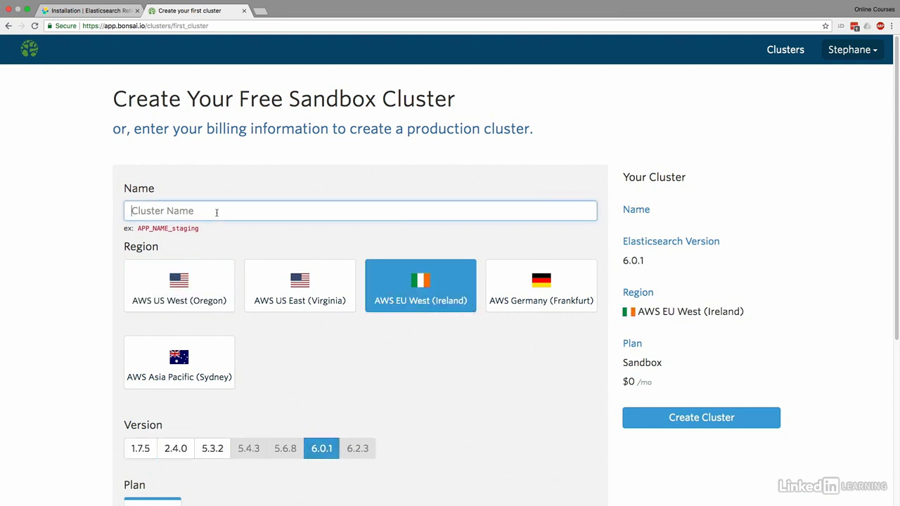
type("KAFKA_C")
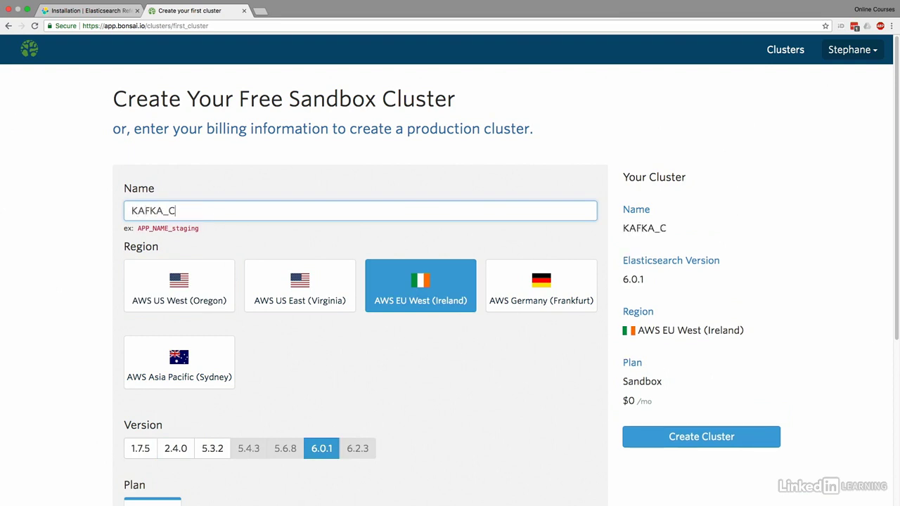
type("OURSE")
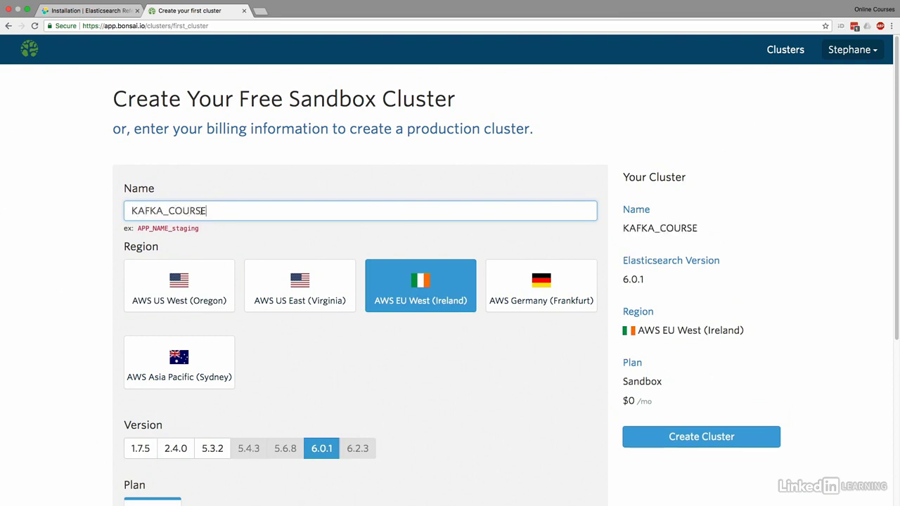
scroll("down", 3)
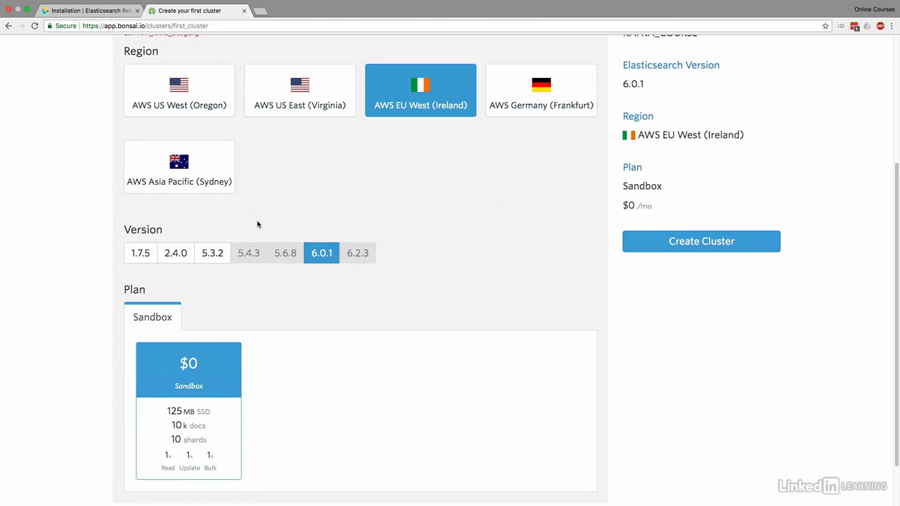
scroll("down", 3)
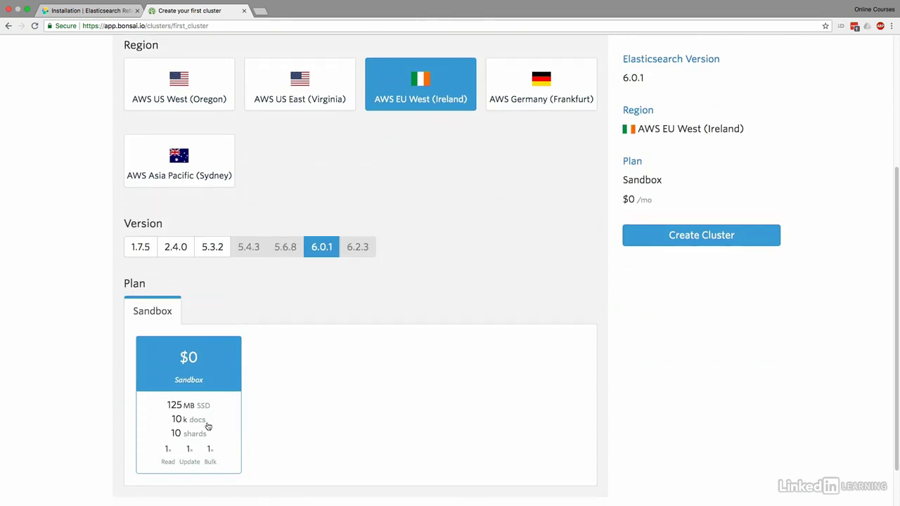
mouse_move(177, 417)
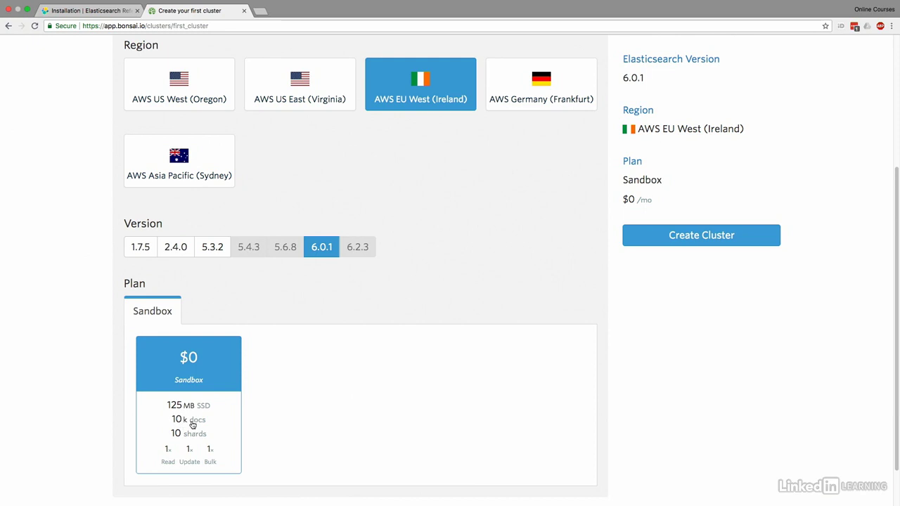
mouse_move(192, 430)
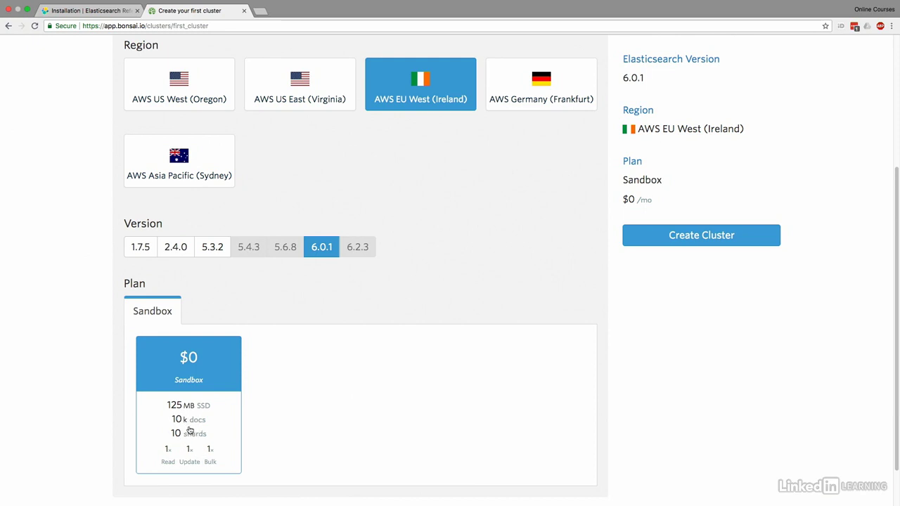
scroll("up", 3)
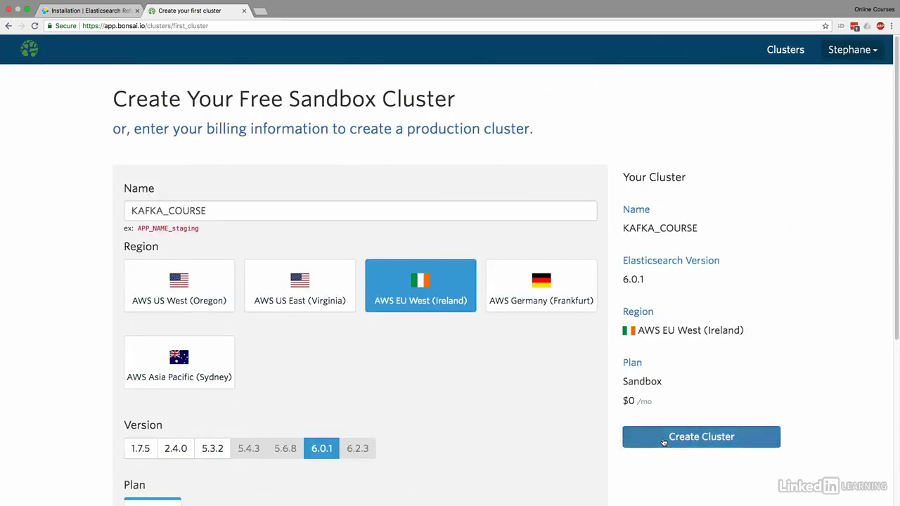
Create the KAFKA_COURSE sandbox cluster and wait for its Overview page.
left_click(700, 437)
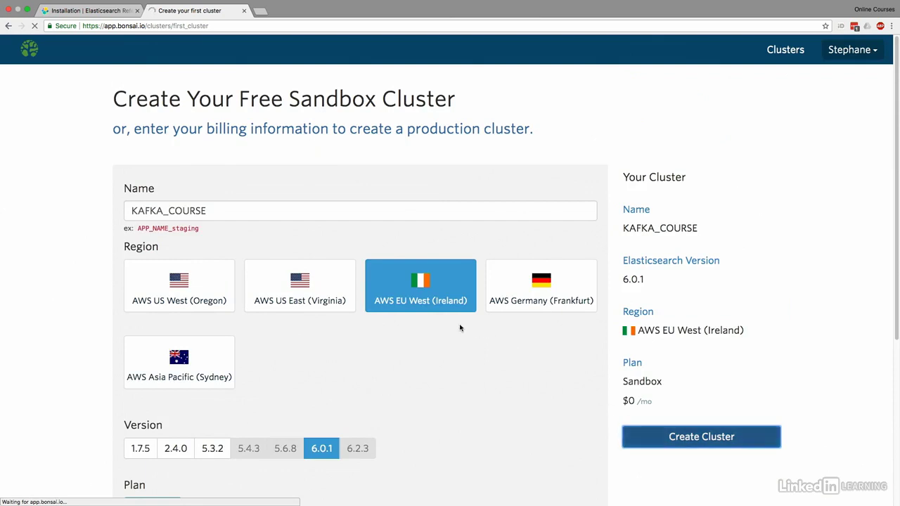
left_click(701, 437)
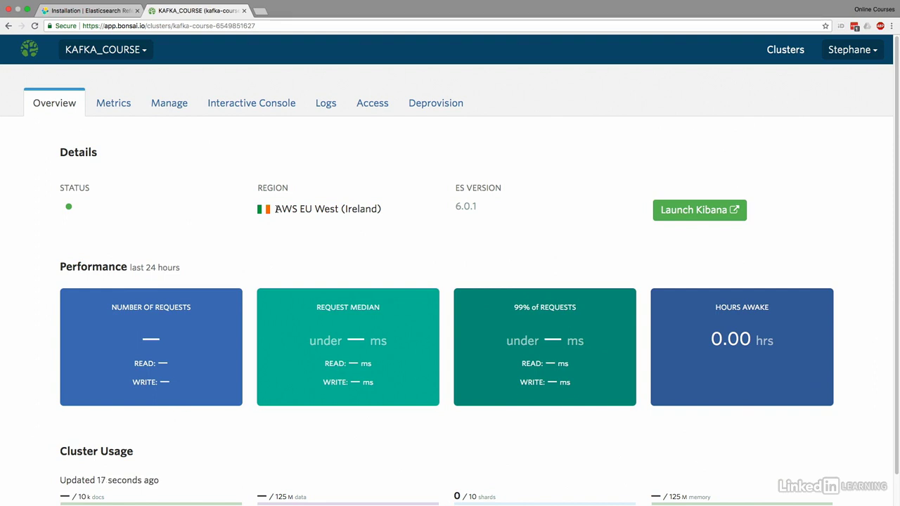
mouse_move(201, 192)
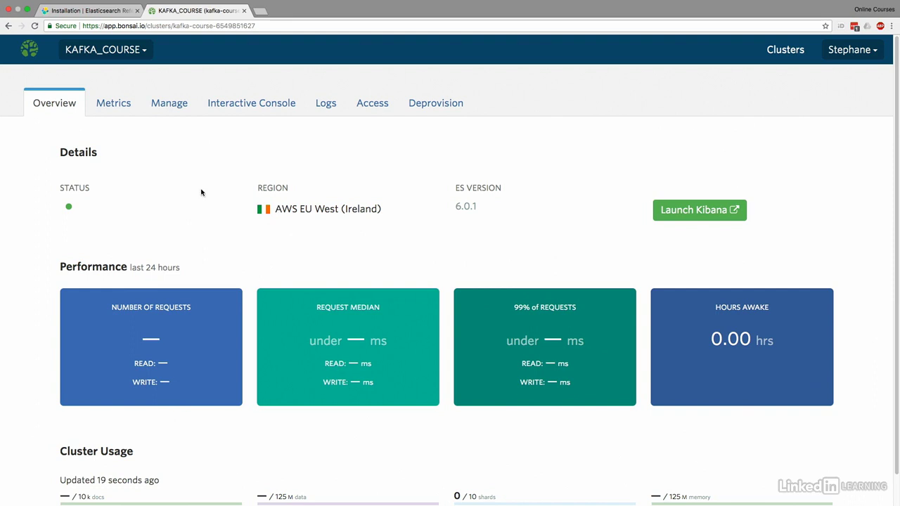
mouse_move(190, 209)
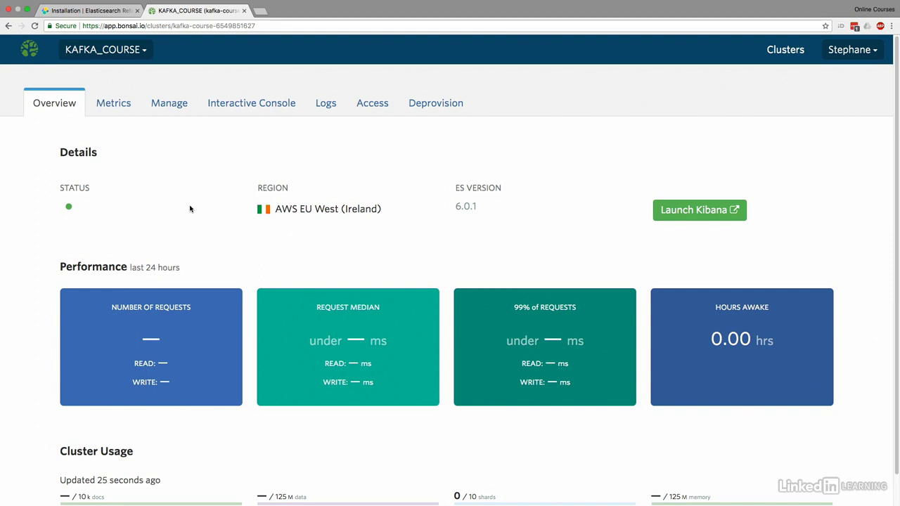
mouse_move(231, 195)
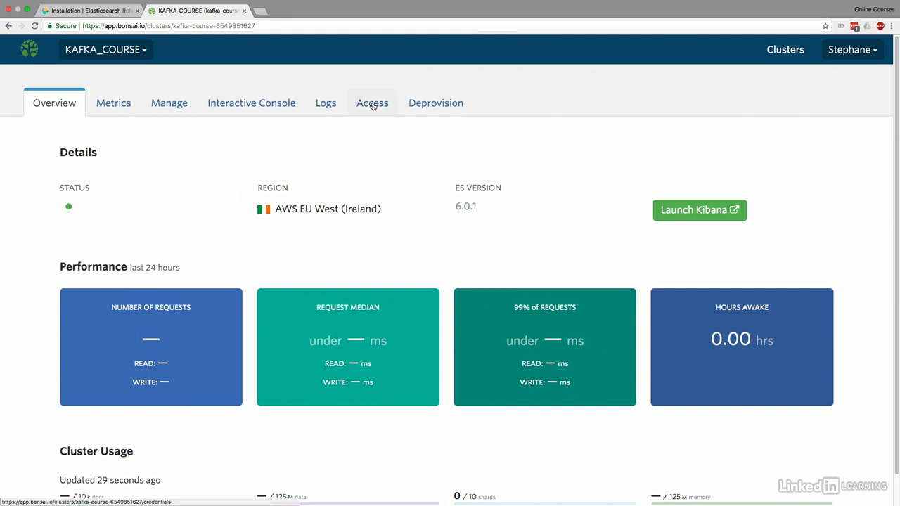
Show the cluster's Access page and select the host part of the Full Access URL.
left_click(371, 103)
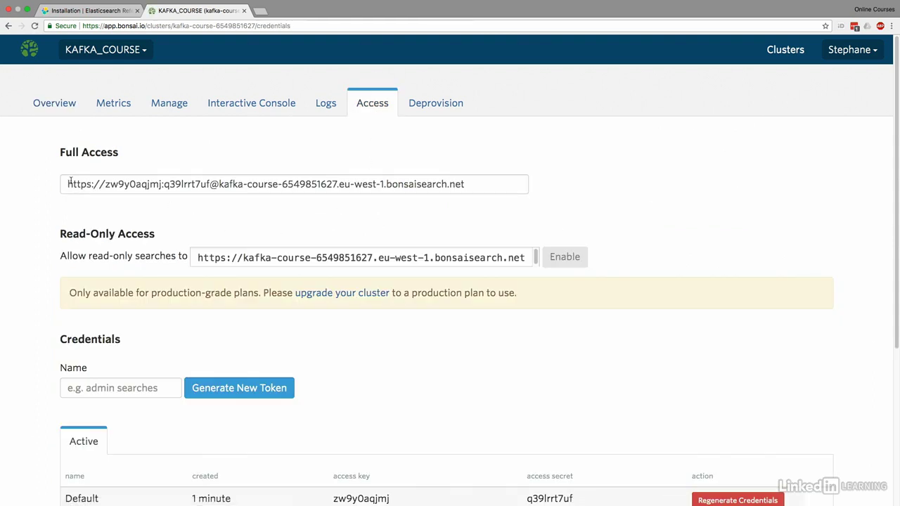
mouse_move(338, 184)
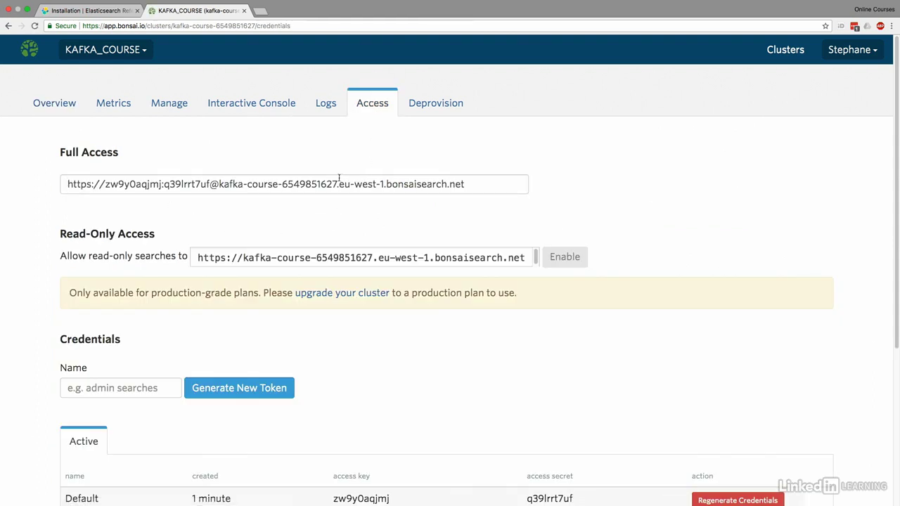
scroll("down", 3)
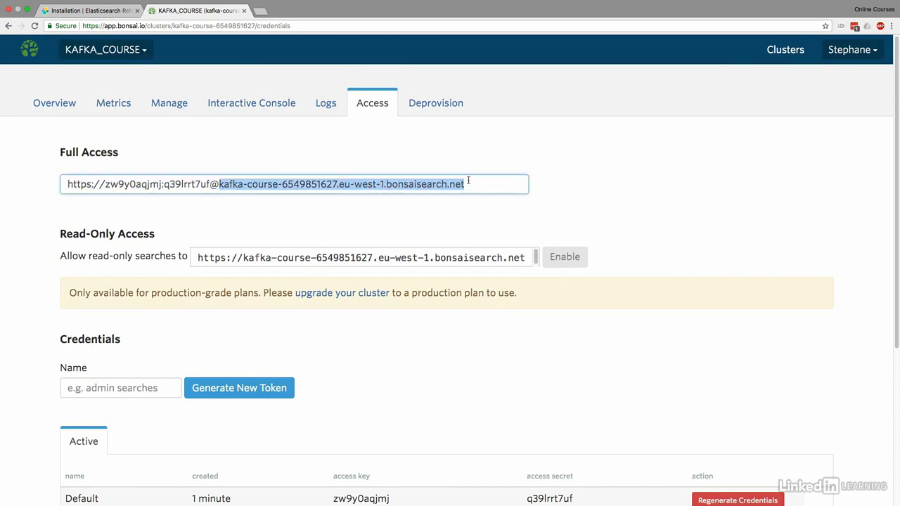
scroll("down", 3)
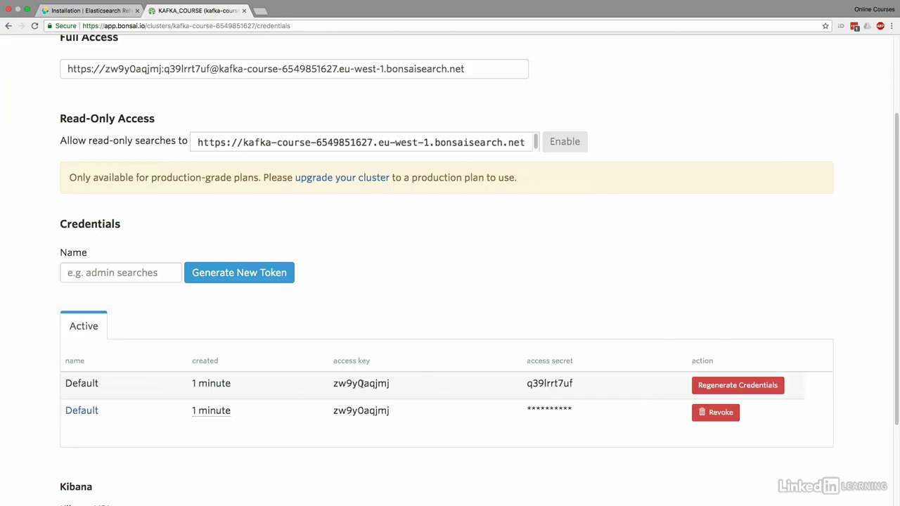
double_click(549, 383)
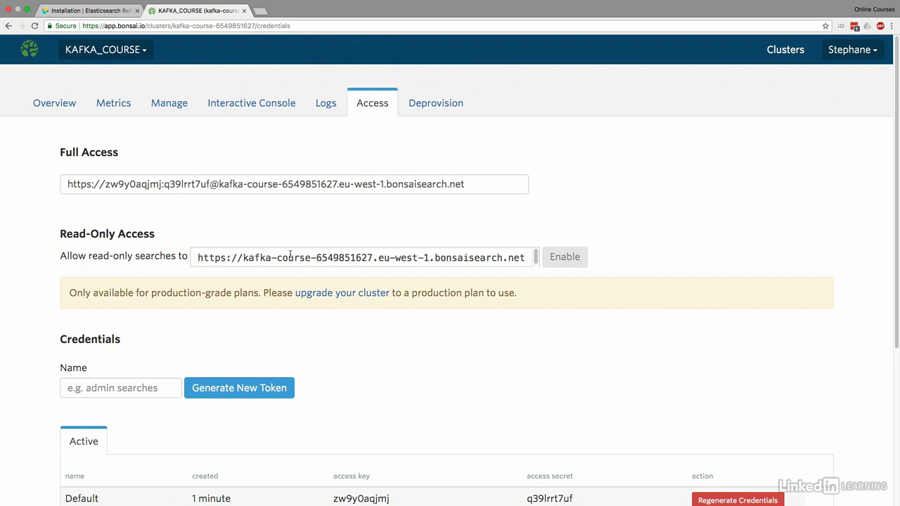
mouse_move(251, 103)
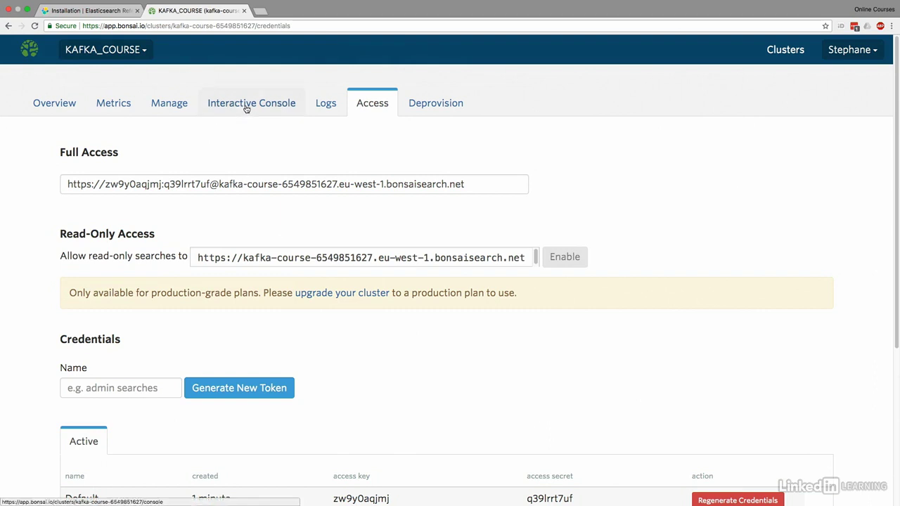
View the Interactive Console's GET / response: status 200, Elasticsearch 6.0.1.
left_click(251, 103)
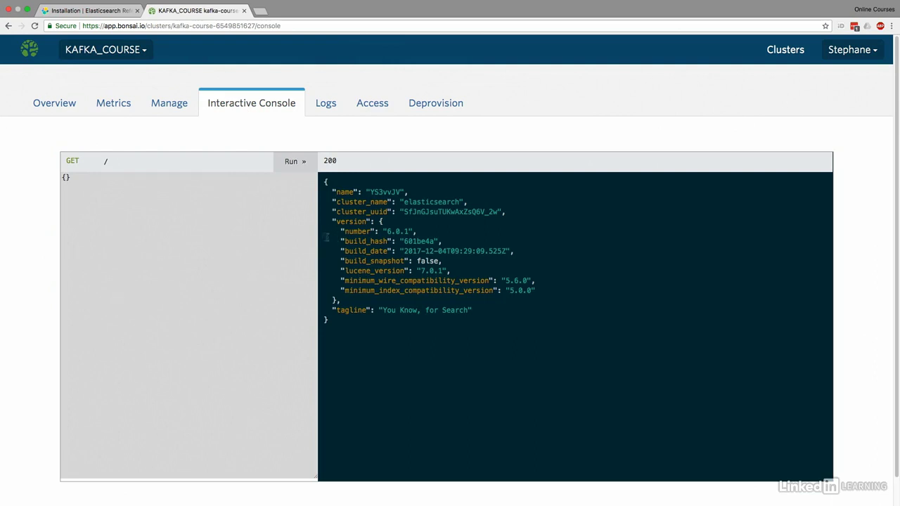
mouse_move(323, 239)
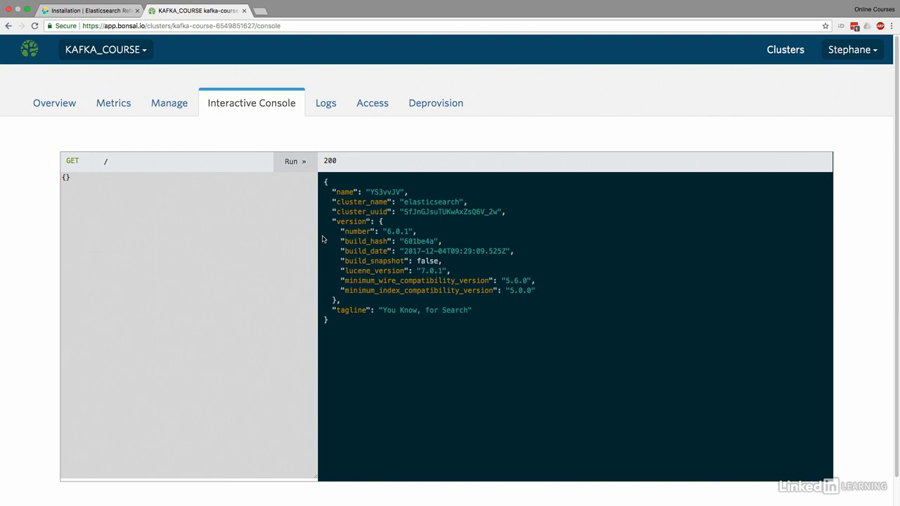
mouse_move(337, 140)
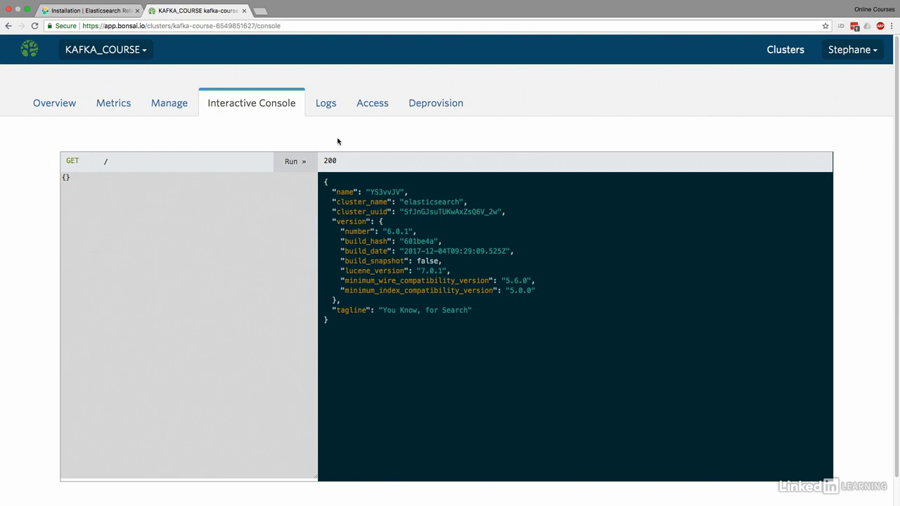